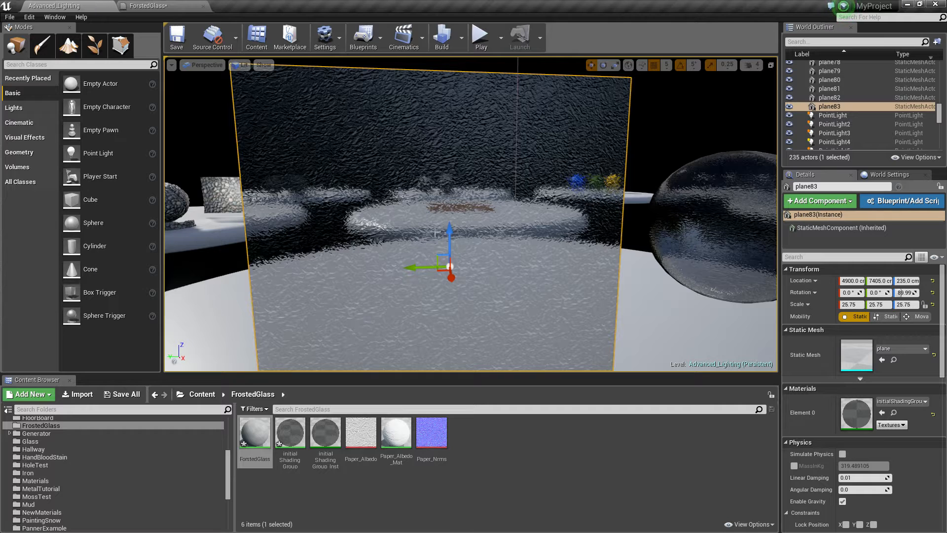
Step: Browse the seamless frosted glass results and preview the leathery textured glass image
{"action": "double_click", "coordinate": [254, 430]}
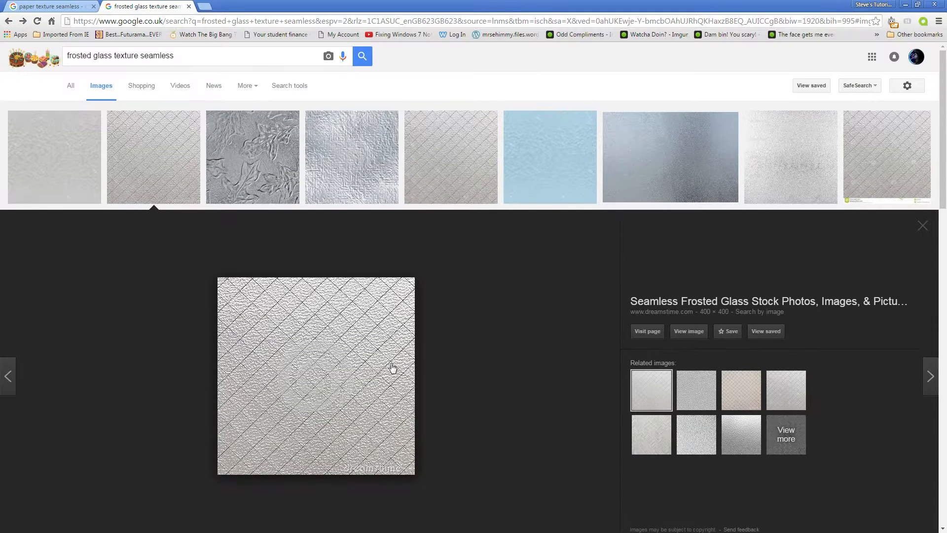
{"action": "mouse_move", "coordinate": [714, 345]}
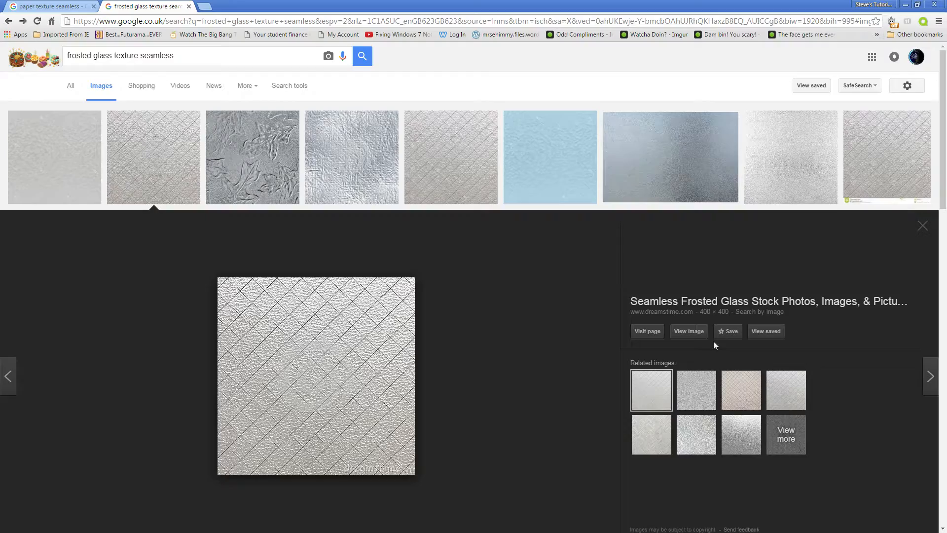
{"action": "scroll", "scroll_direction": "down", "scroll_amount": 3}
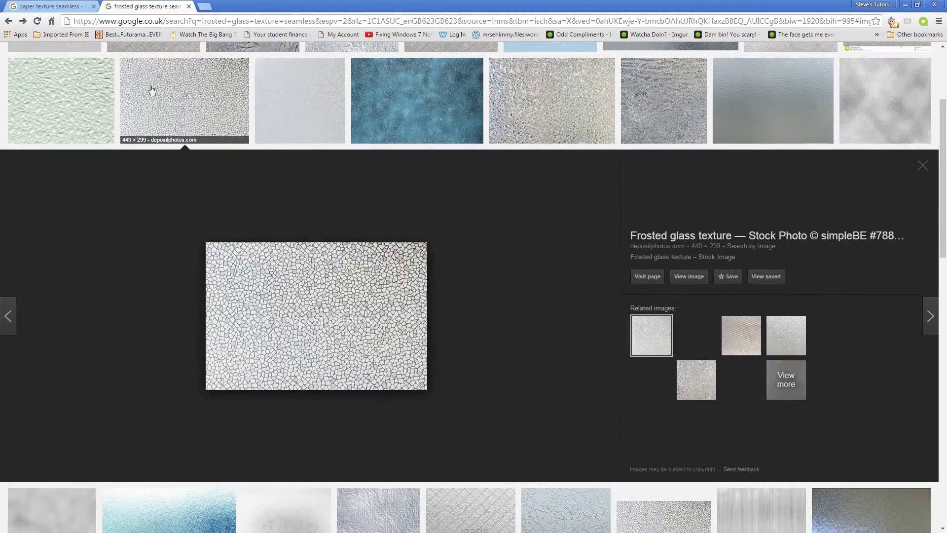
{"action": "left_click", "coordinate": [416, 101]}
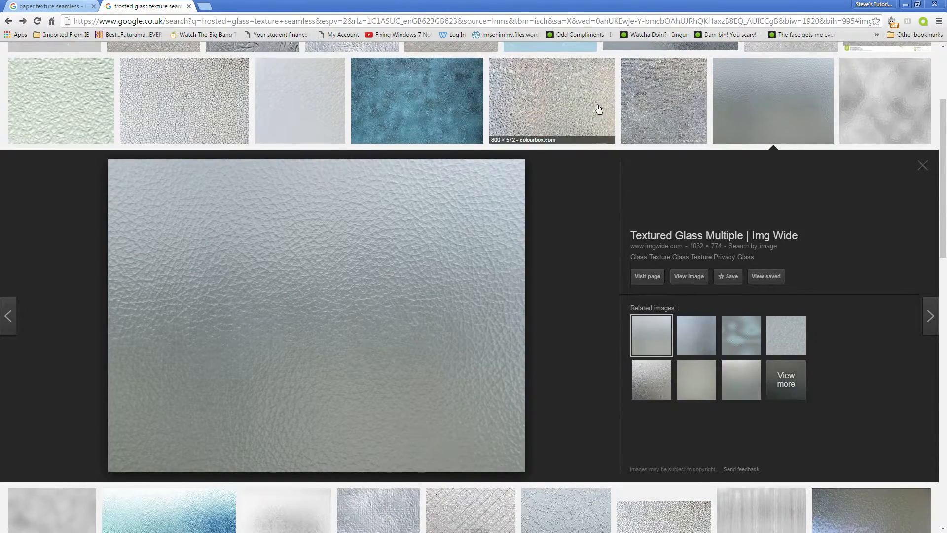
{"action": "mouse_move", "coordinate": [158, 217]}
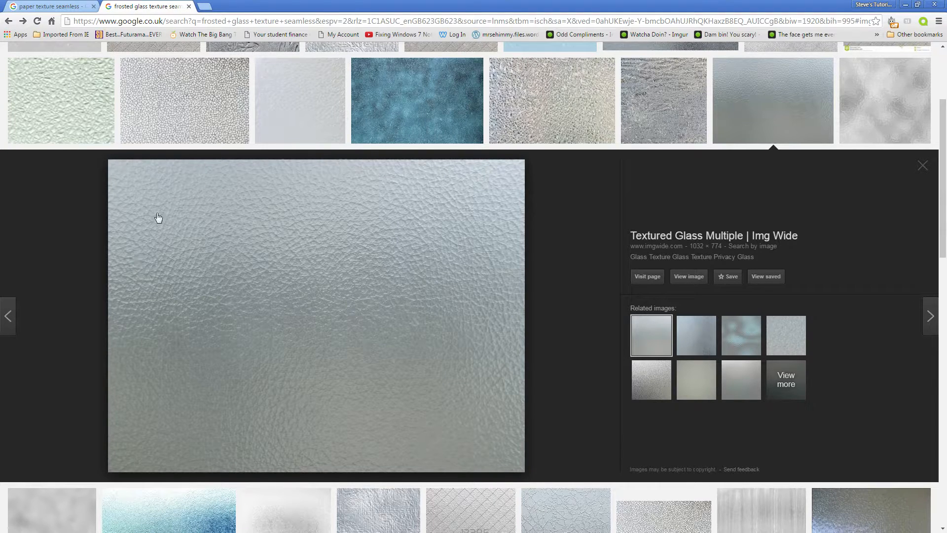
{"action": "mouse_move", "coordinate": [291, 421]}
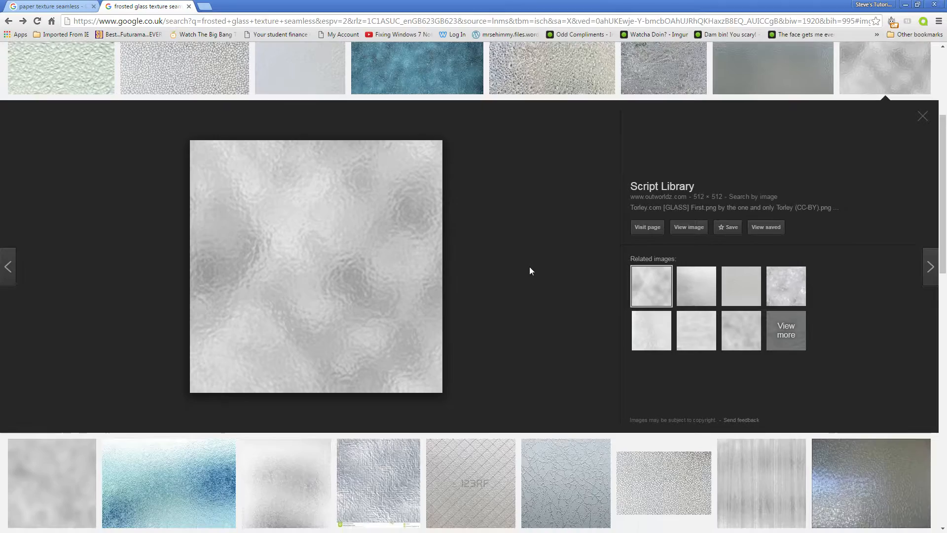
{"action": "scroll", "scroll_direction": "up", "scroll_amount": 3}
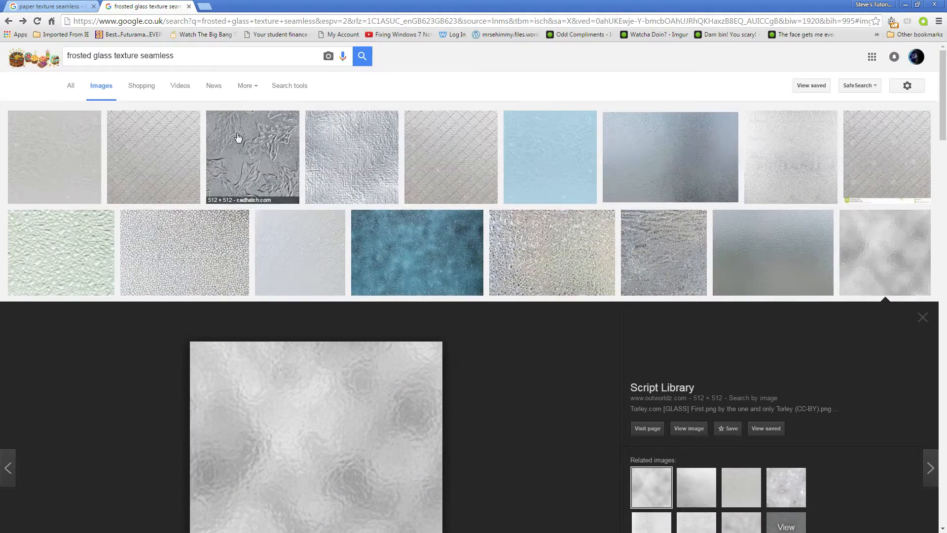
{"action": "double_click", "coordinate": [103, 55]}
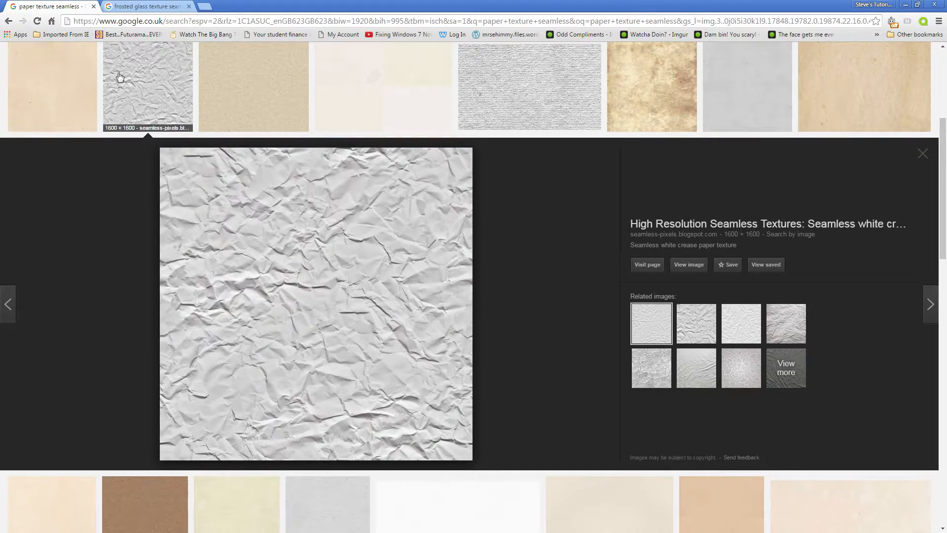
Step: Scroll the seamless paper texture results toward the crumpled white paper thumbnail
{"action": "scroll", "scroll_direction": "down", "scroll_amount": 3}
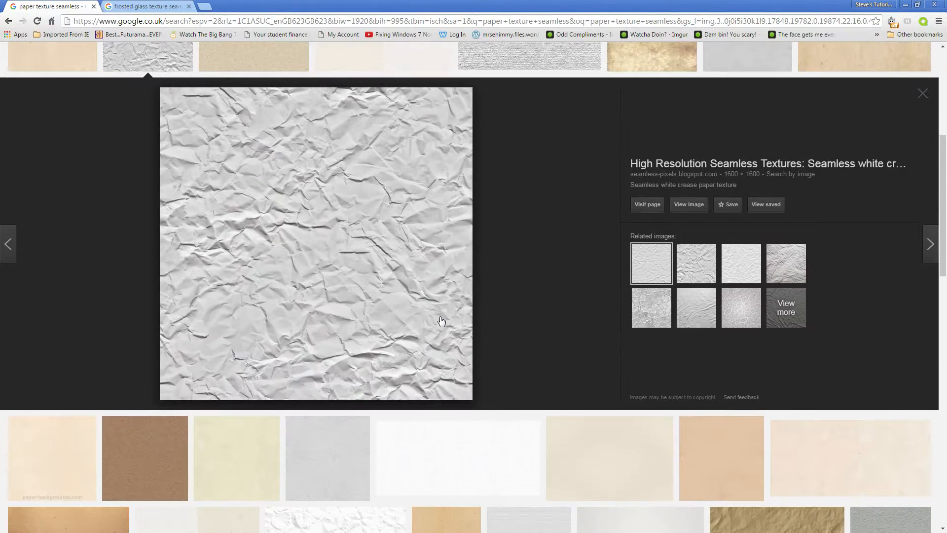
{"action": "mouse_move", "coordinate": [345, 302]}
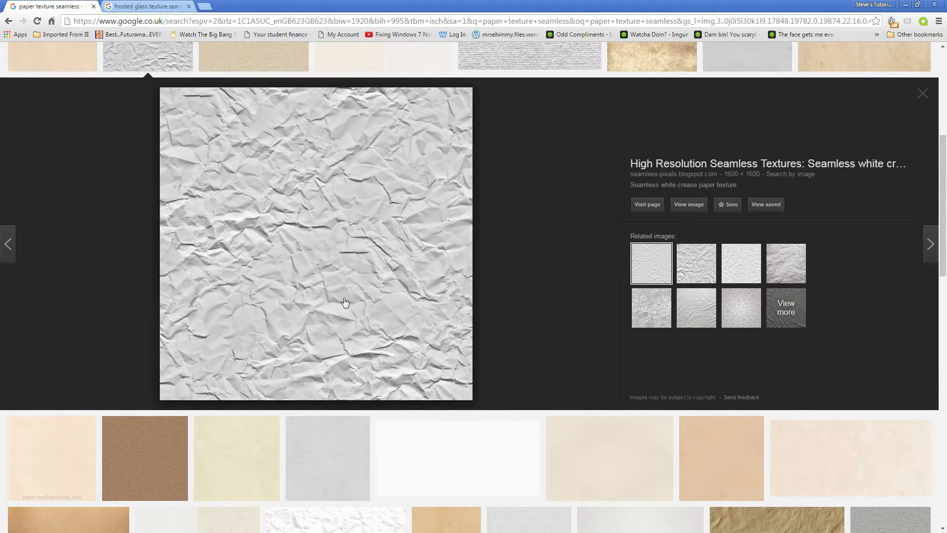
{"action": "mouse_move", "coordinate": [358, 292]}
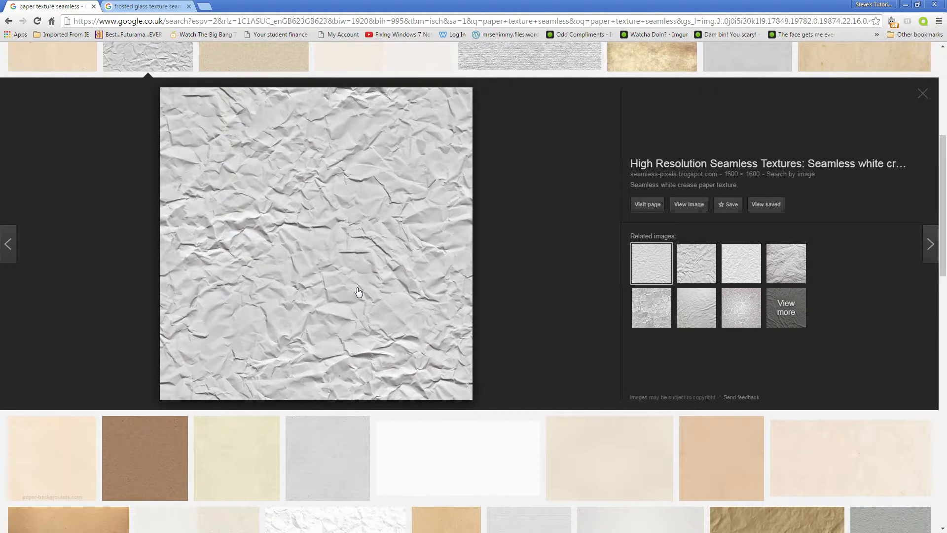
{"action": "mouse_move", "coordinate": [440, 268]}
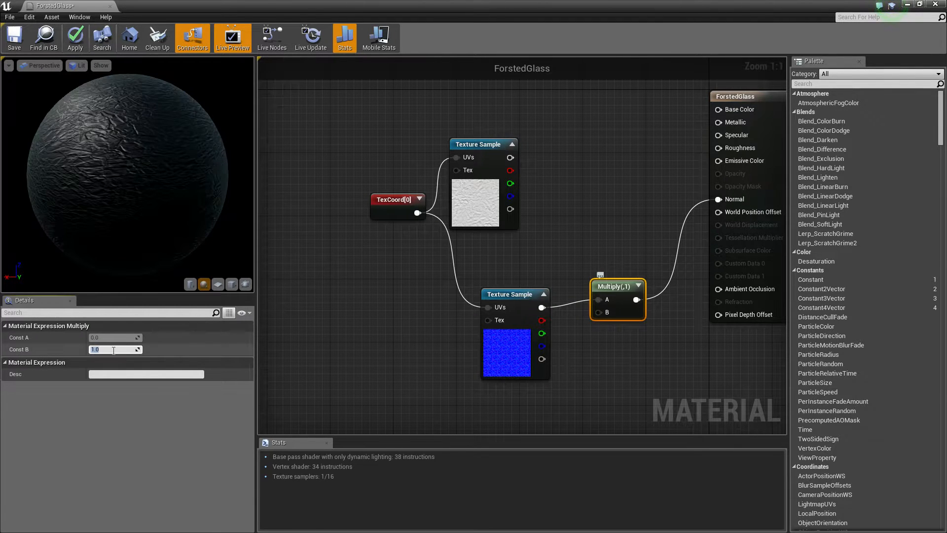
Step: Set the Normal Multiply node's Const B to 4.0 and apply the material
{"action": "type", "text": "4.0"}
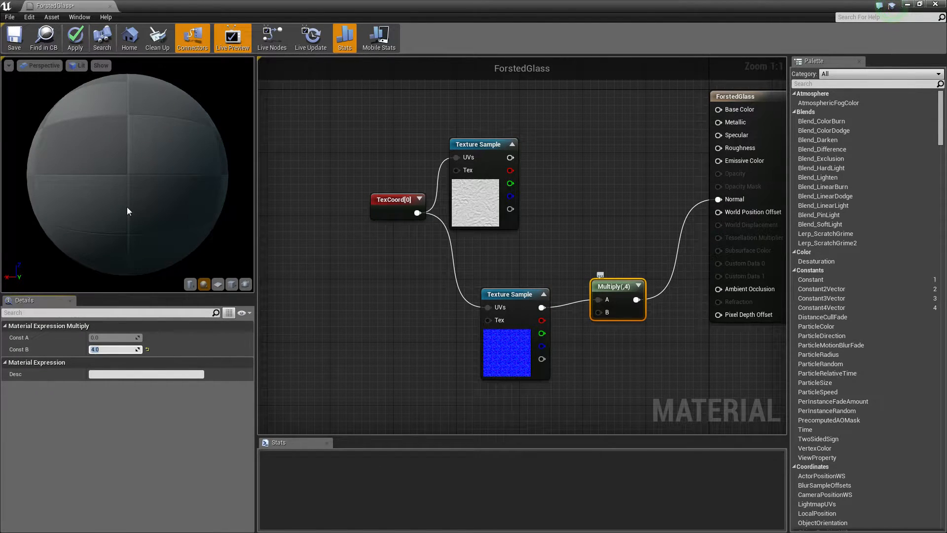
{"action": "left_click", "coordinate": [74, 38]}
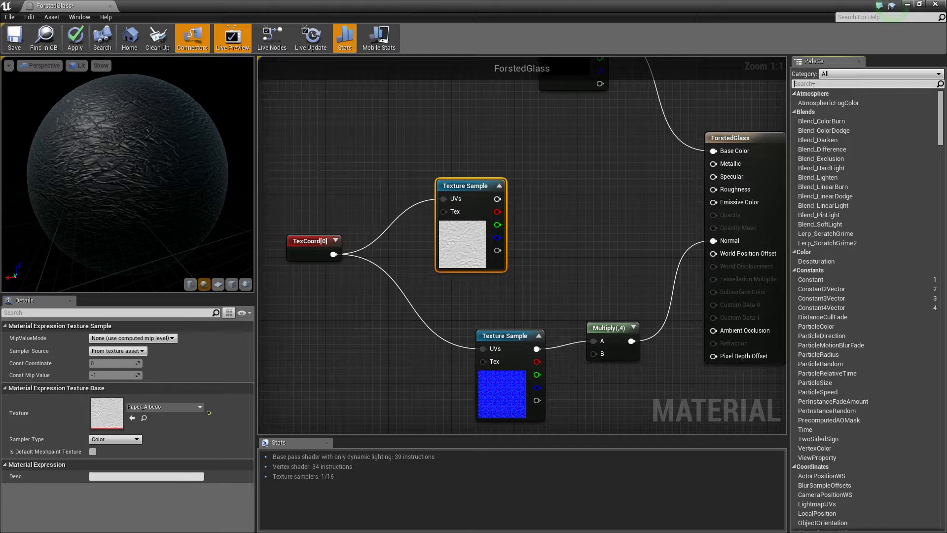
Step: Add a CheapContrast node after the paper albedo and stop previewing its output
{"action": "type", "text": "contrast"}
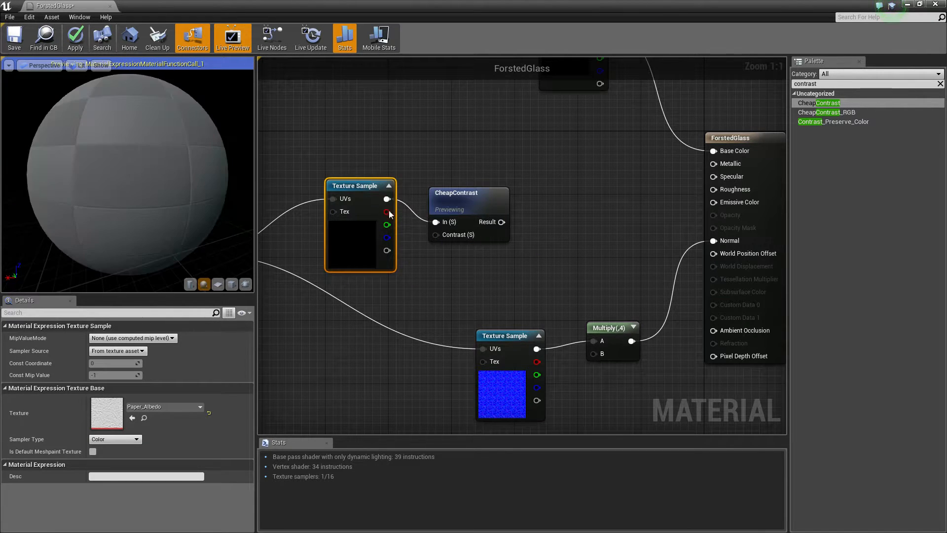
{"action": "right_click", "coordinate": [464, 193]}
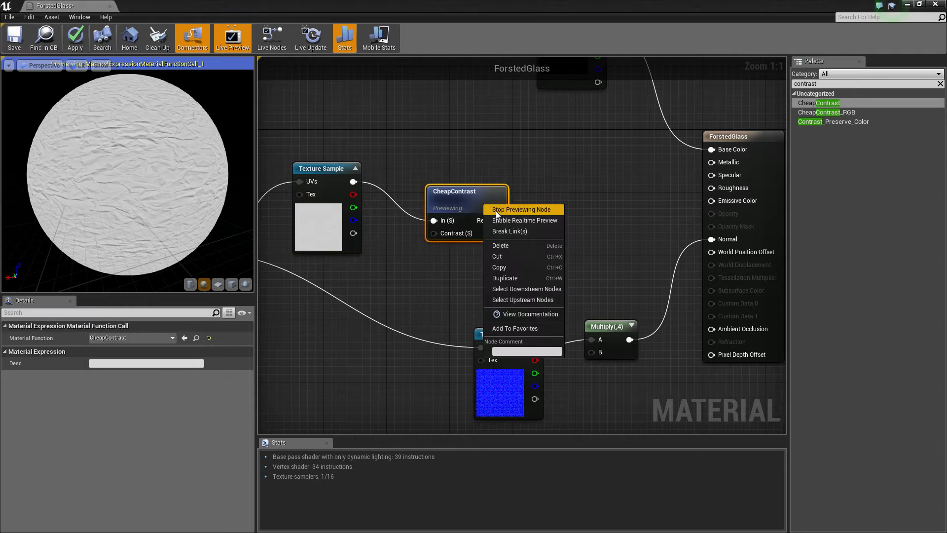
{"action": "left_click", "coordinate": [520, 210]}
{"action": "type", "text": "clamp"}
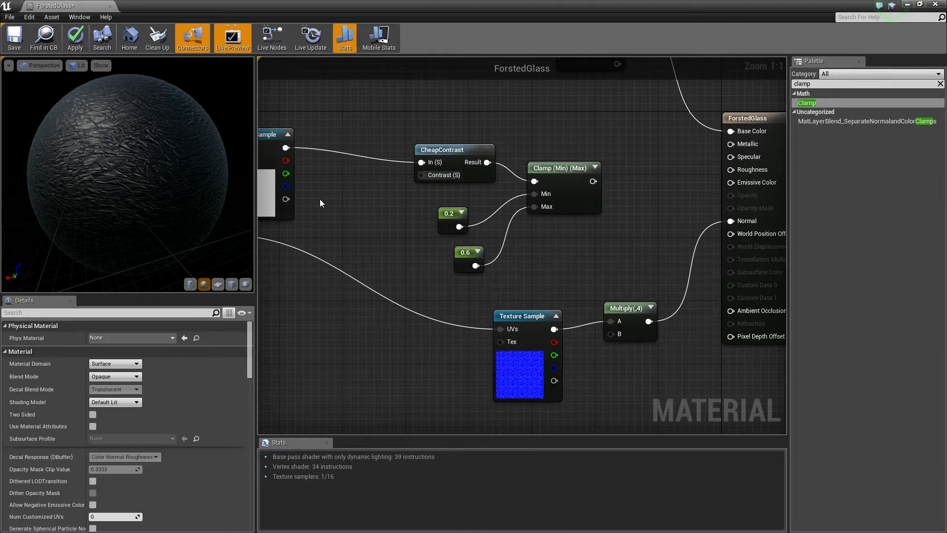
Step: Wire the 0.05 constant to Contrast and set the material's Blend Mode to Translucent
{"action": "left_click", "coordinate": [331, 212]}
{"action": "type", "text": "0.05"}
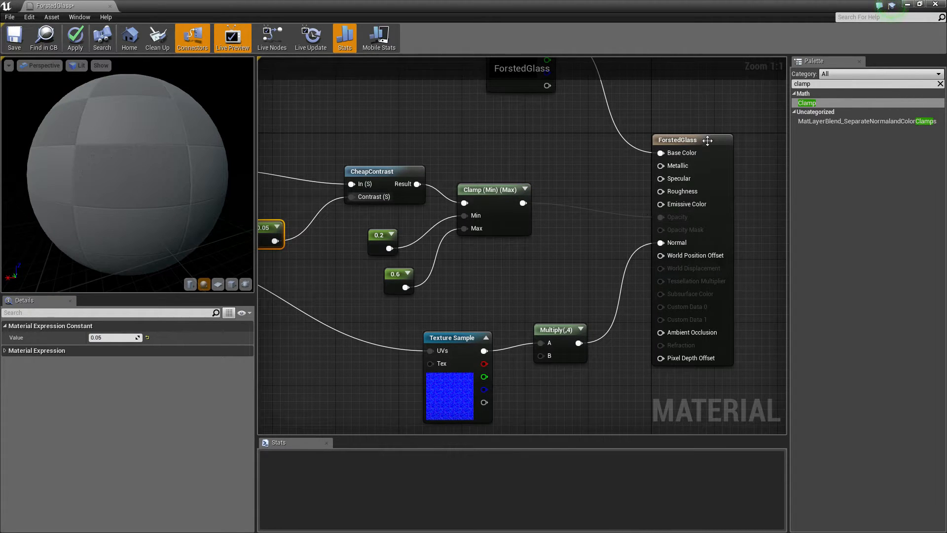
{"action": "left_click", "coordinate": [692, 139]}
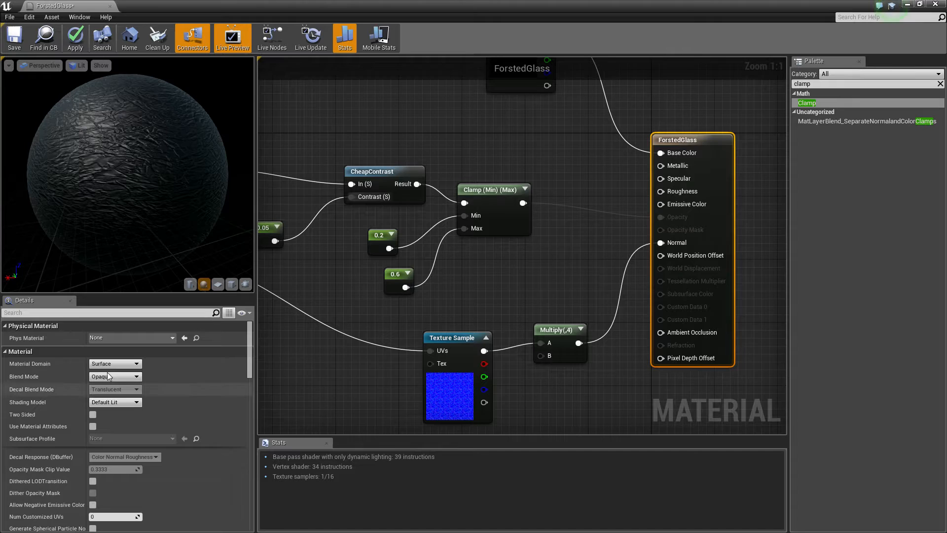
{"action": "left_click", "coordinate": [135, 364]}
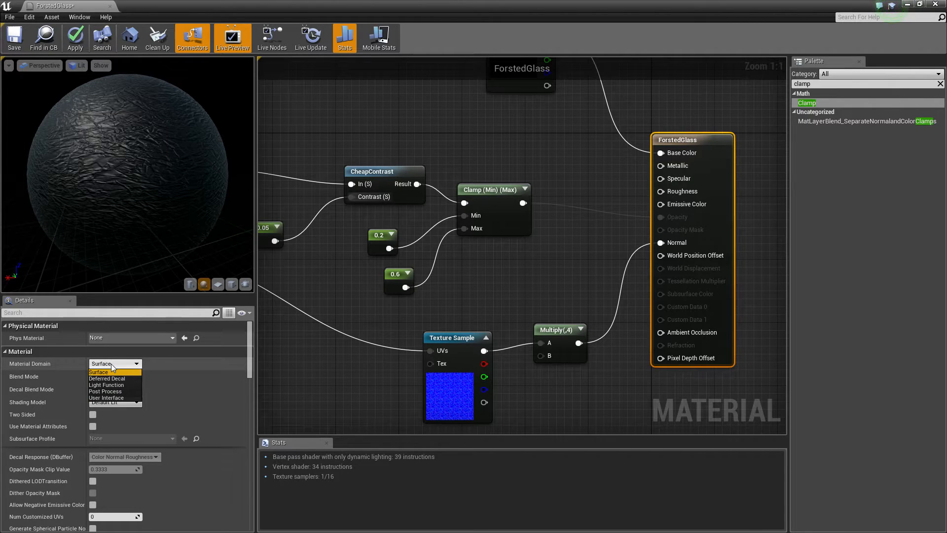
{"action": "left_click", "coordinate": [136, 376]}
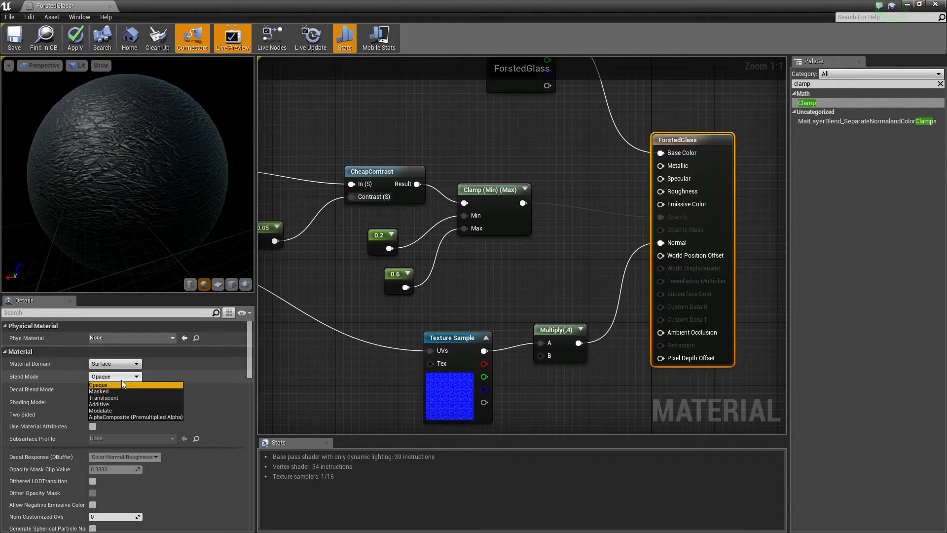
{"action": "left_click", "coordinate": [103, 398]}
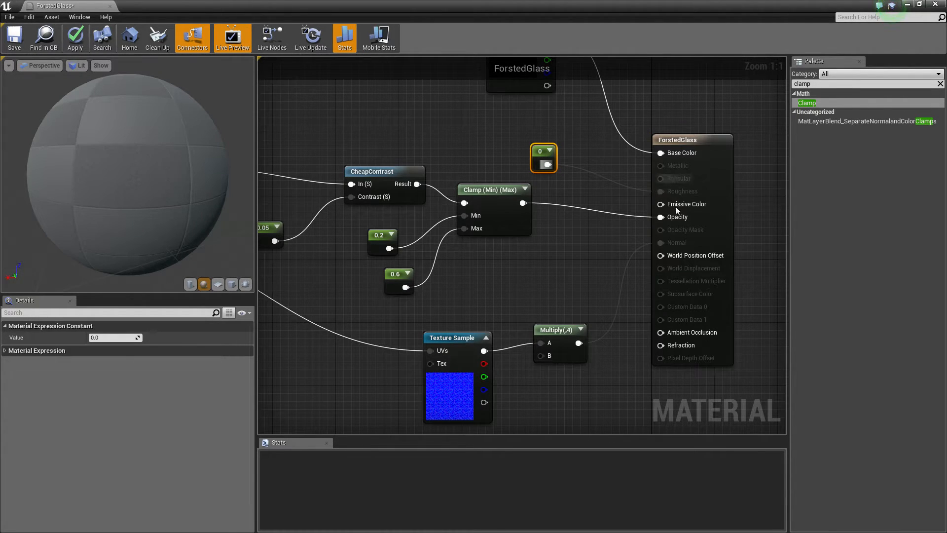
{"action": "mouse_move", "coordinate": [117, 361]}
{"action": "type", "text": ".1"}
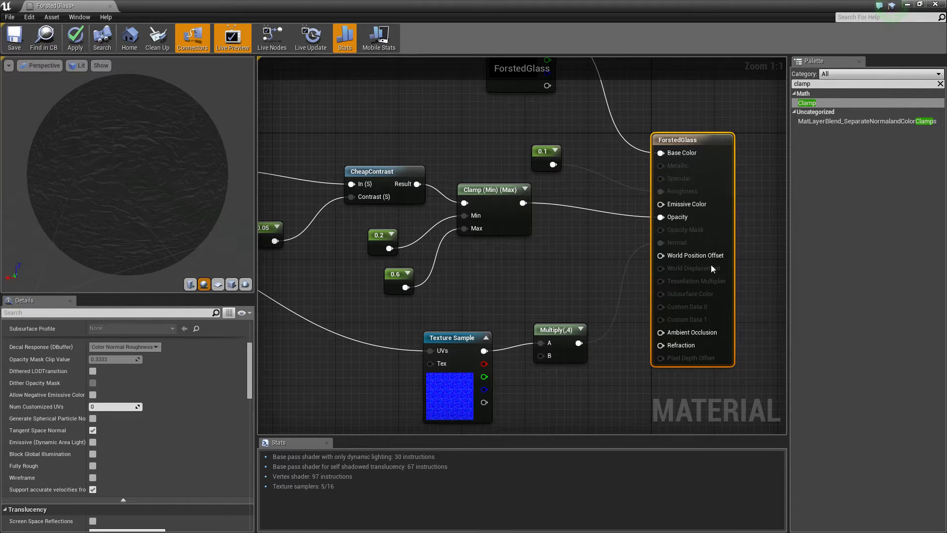
{"action": "mouse_move", "coordinate": [691, 137]}
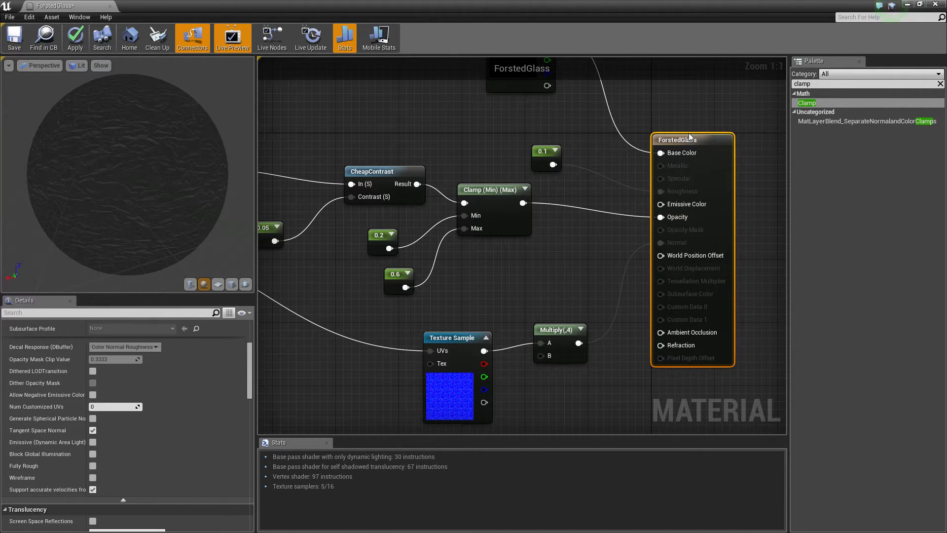
Step: Set the translucency Lighting Mode to Surface ForwardShading in the Details panel
{"action": "scroll", "scroll_direction": "down", "scroll_amount": 3}
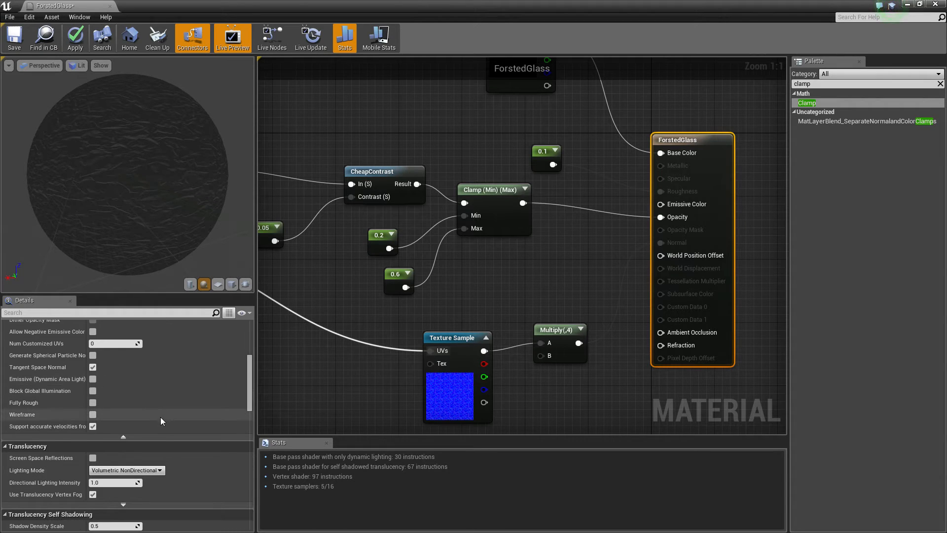
{"action": "scroll", "scroll_direction": "down", "scroll_amount": 3}
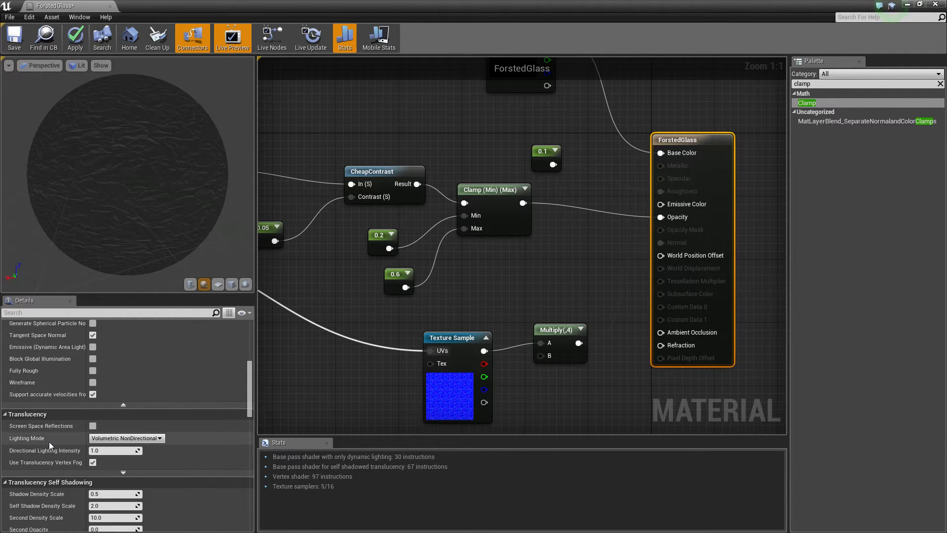
{"action": "left_click", "coordinate": [126, 438]}
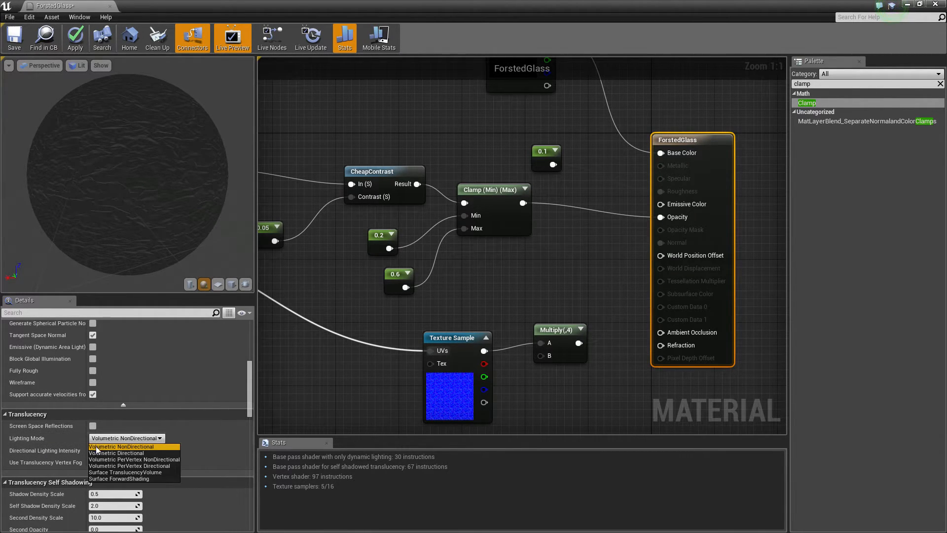
{"action": "left_click", "coordinate": [117, 453]}
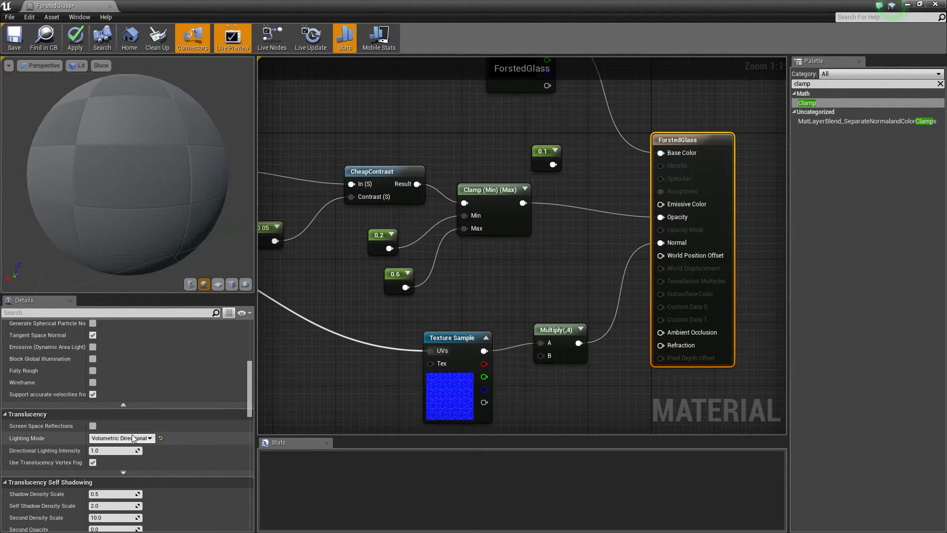
{"action": "left_click", "coordinate": [123, 438]}
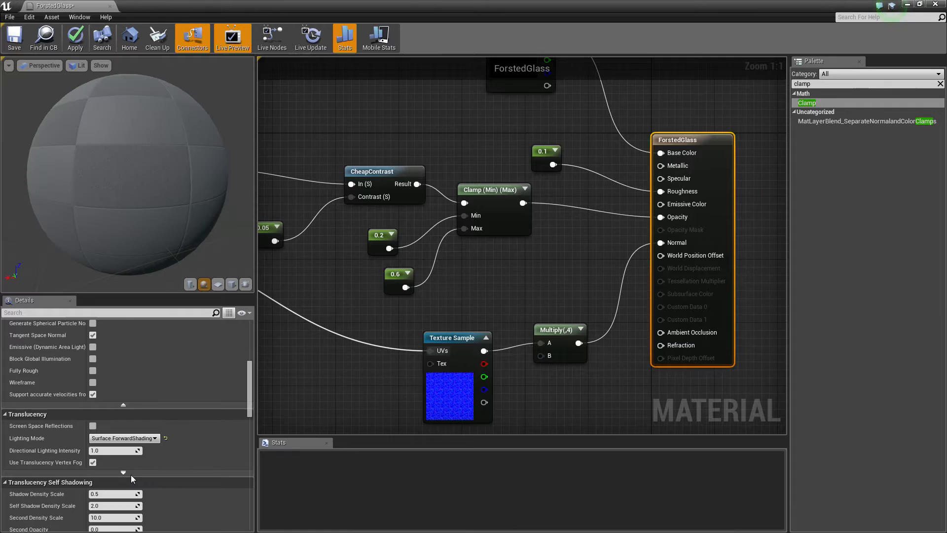
{"action": "mouse_move", "coordinate": [139, 446]}
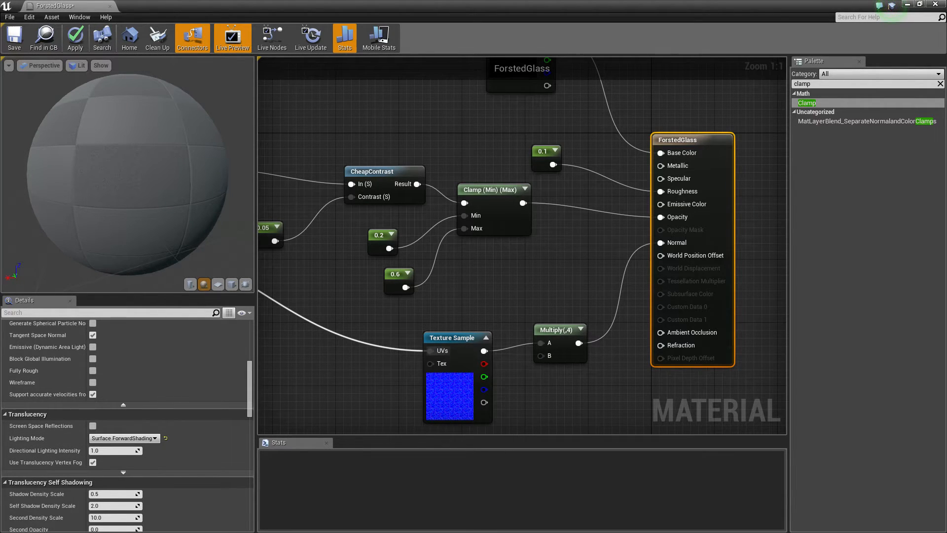
Step: Apply the updated FrostedGlass material and close its material editor
{"action": "left_click", "coordinate": [74, 38]}
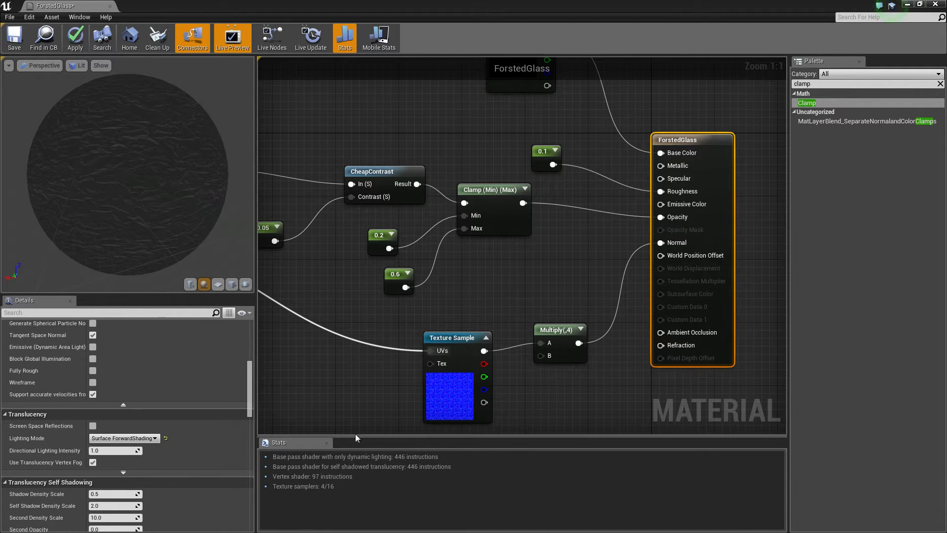
{"action": "left_click", "coordinate": [74, 38]}
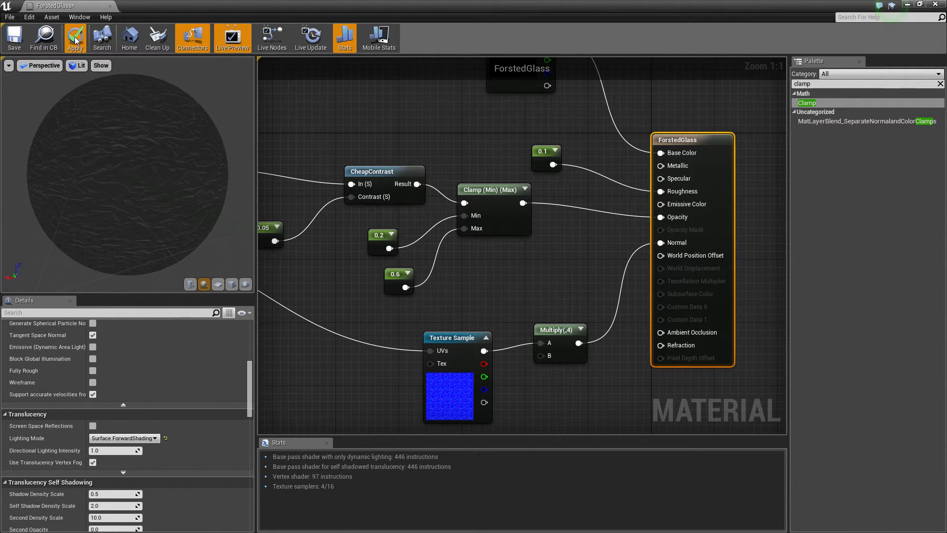
{"action": "left_click", "coordinate": [74, 37]}
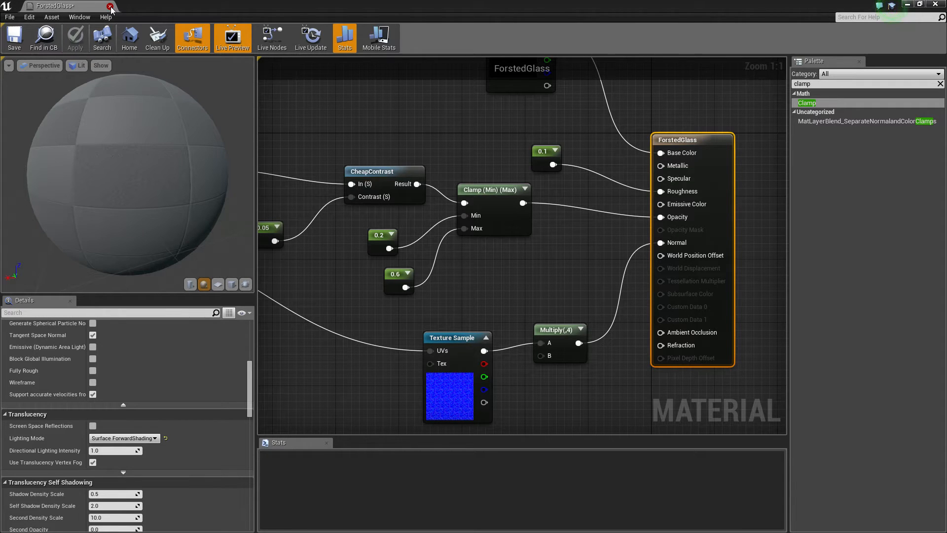
{"action": "left_click", "coordinate": [111, 6]}
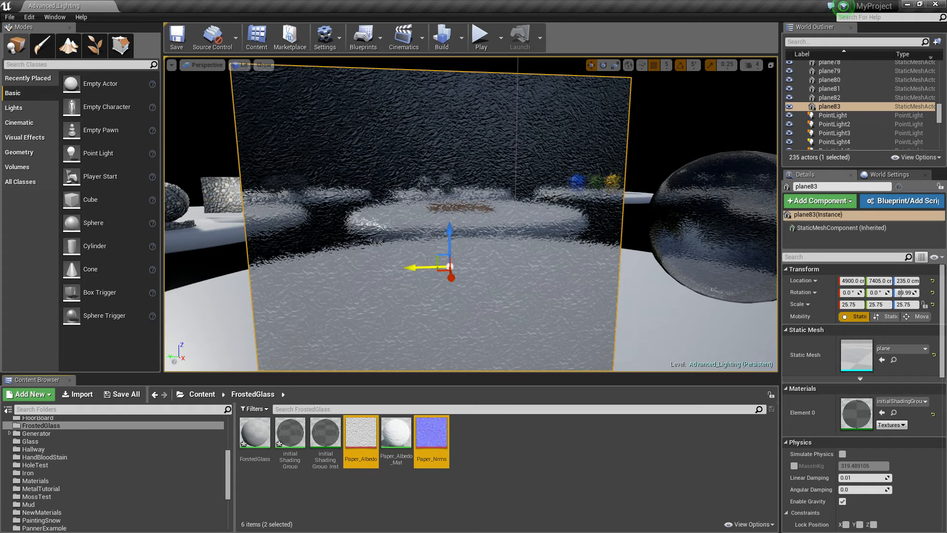
Step: Assign FrostedGlass to the second plane and reopen the material for editing
{"action": "left_click", "coordinate": [255, 431]}
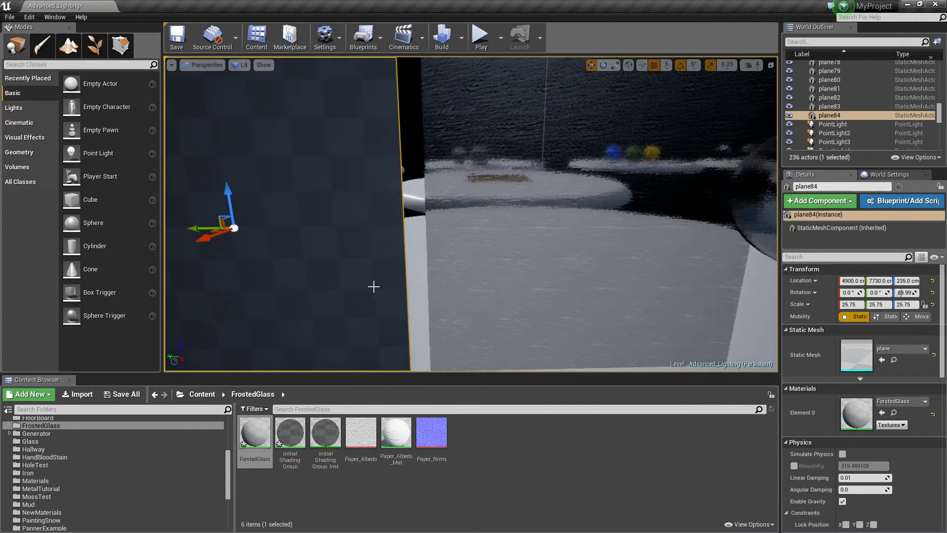
{"action": "double_click", "coordinate": [255, 429]}
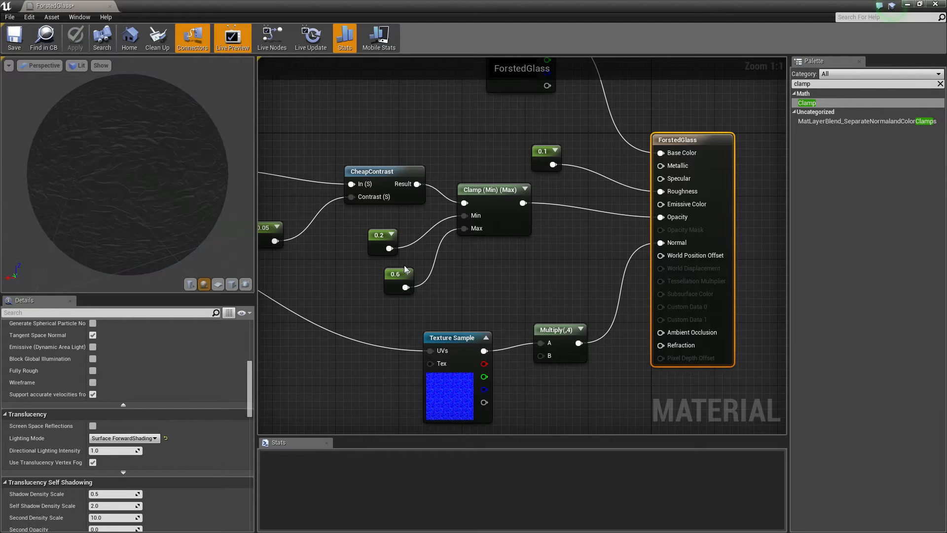
{"action": "mouse_move", "coordinate": [461, 219]}
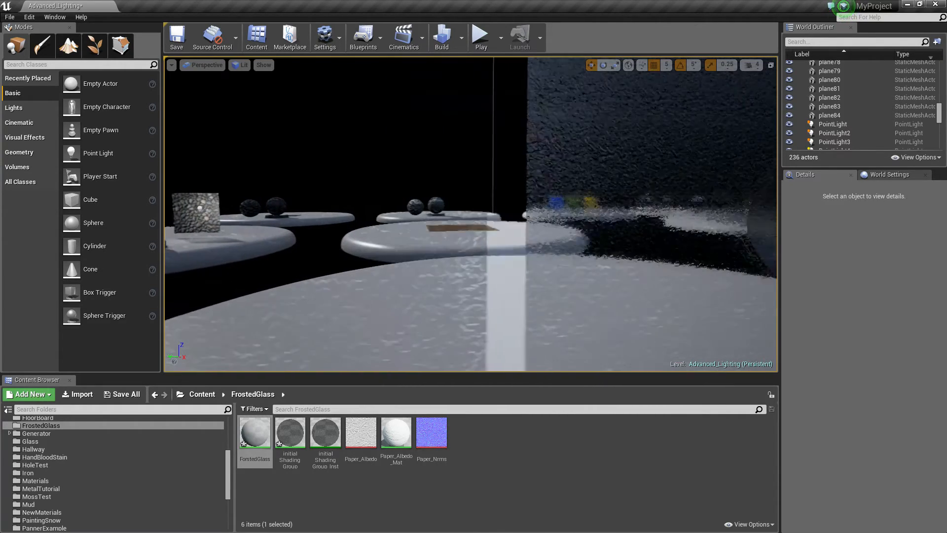
{"action": "double_click", "coordinate": [254, 430]}
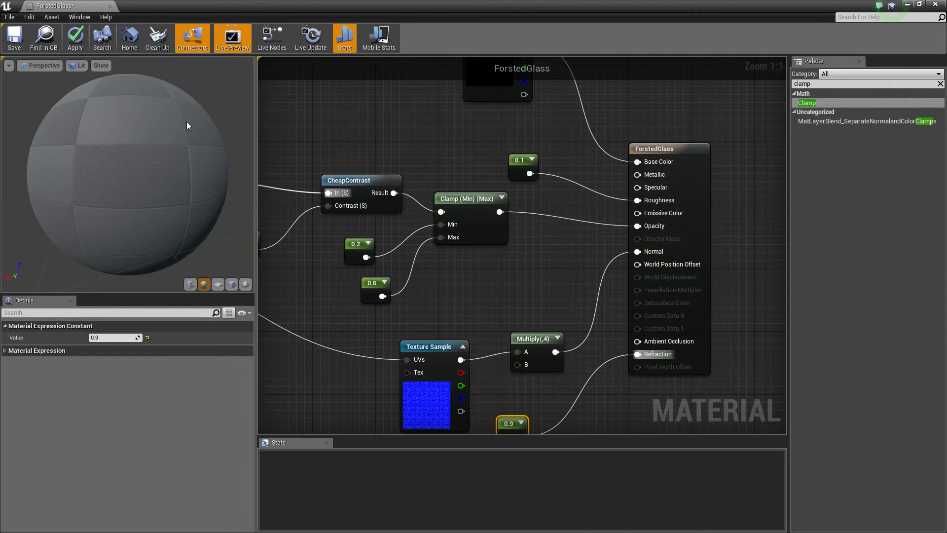
Step: Apply the 0.9 Refraction constant and view the distorted scene through the plane
{"action": "left_click", "coordinate": [74, 37]}
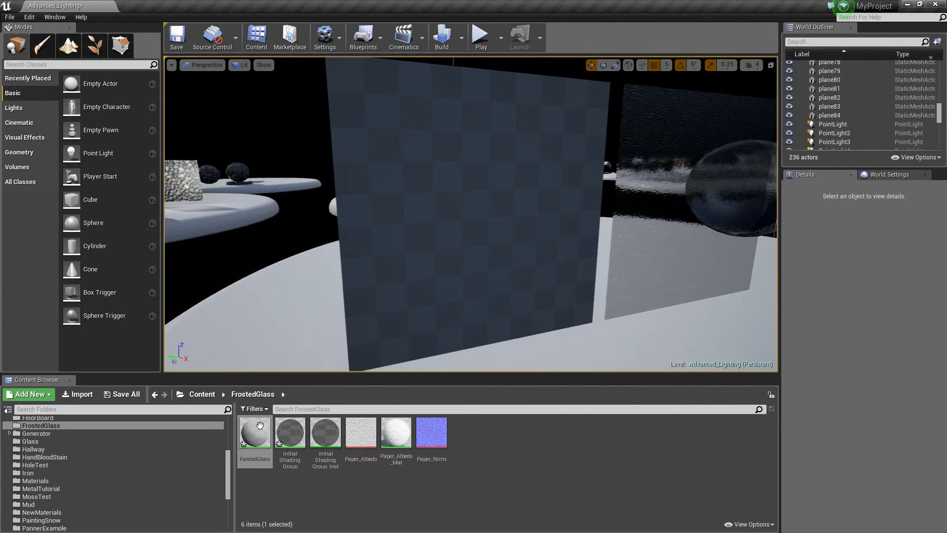
{"action": "double_click", "coordinate": [255, 430]}
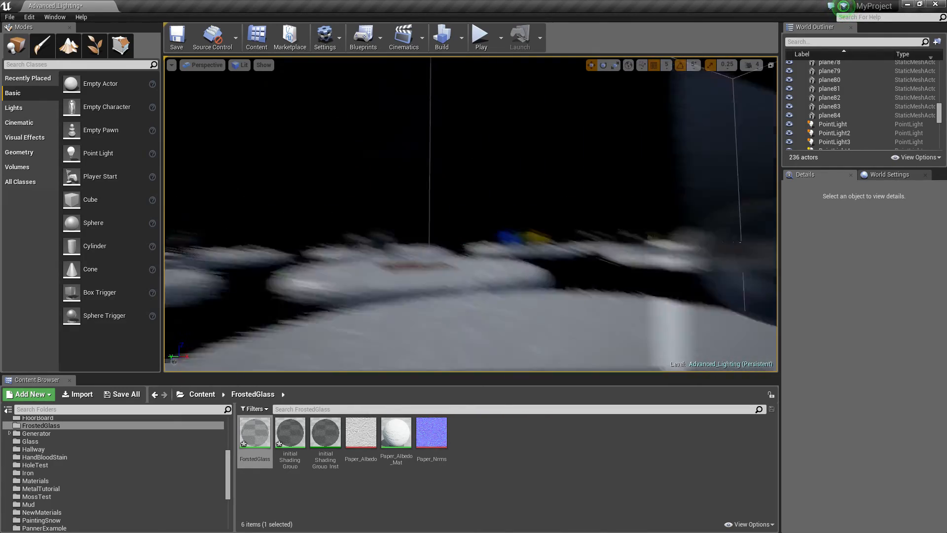
Step: Create FrostedGlass_Inst from FrostedGlass, apply it to the plane, and close the instance editor
{"action": "left_click", "coordinate": [831, 114]}
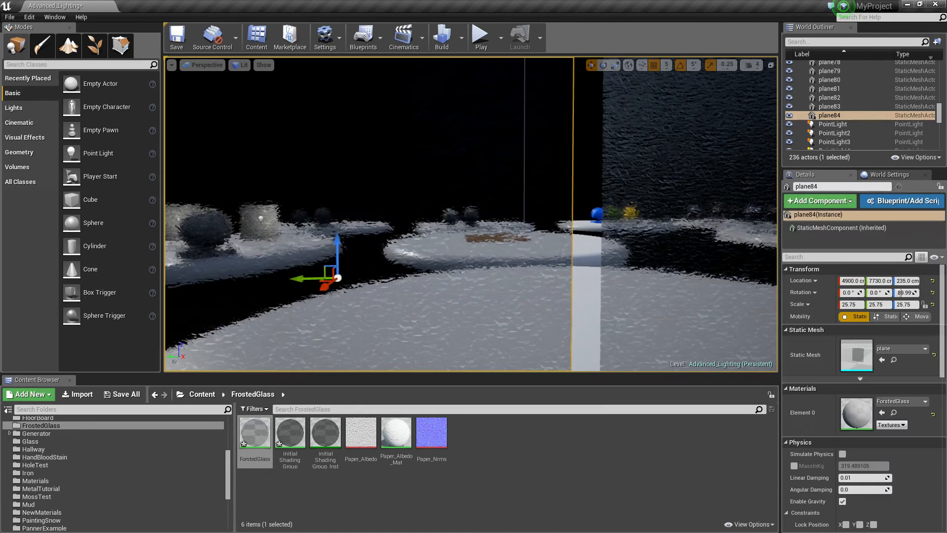
{"action": "right_click", "coordinate": [255, 430]}
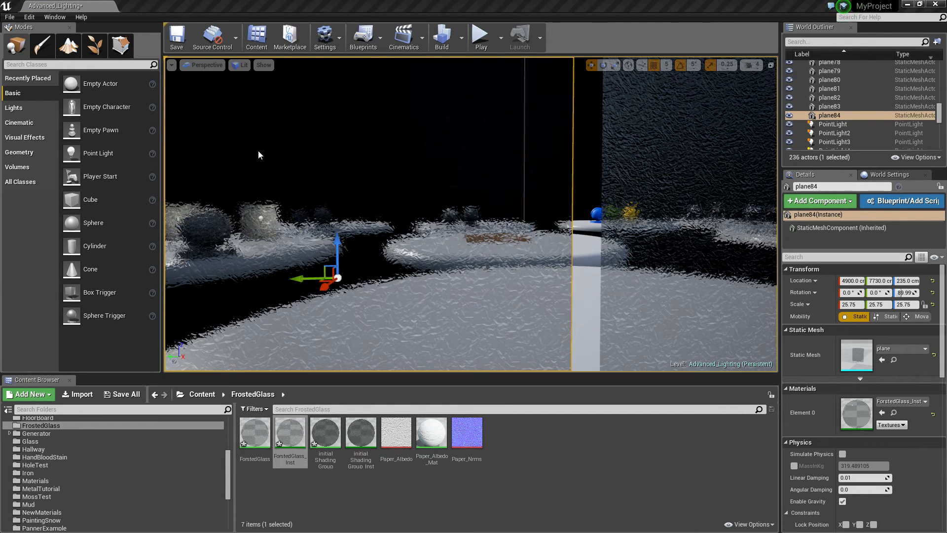
{"action": "double_click", "coordinate": [289, 431]}
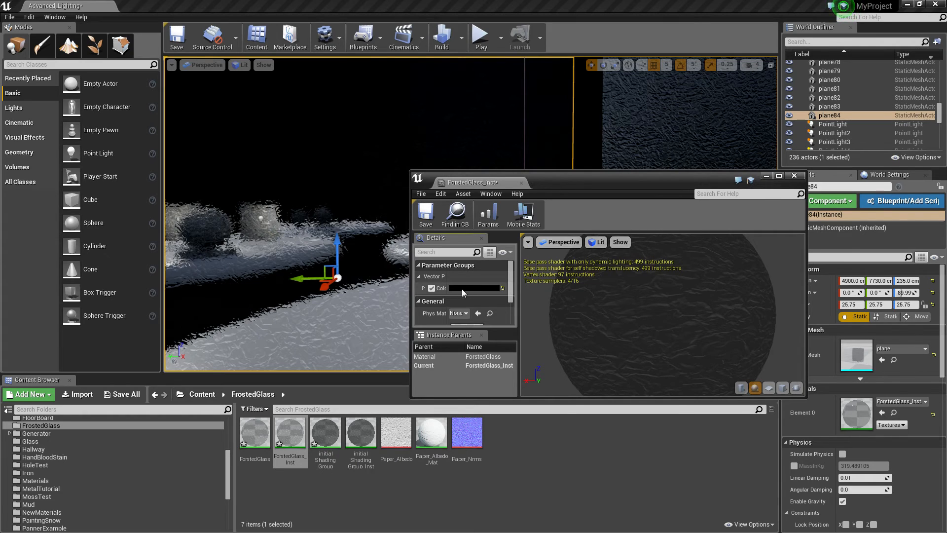
{"action": "left_click", "coordinate": [475, 288]}
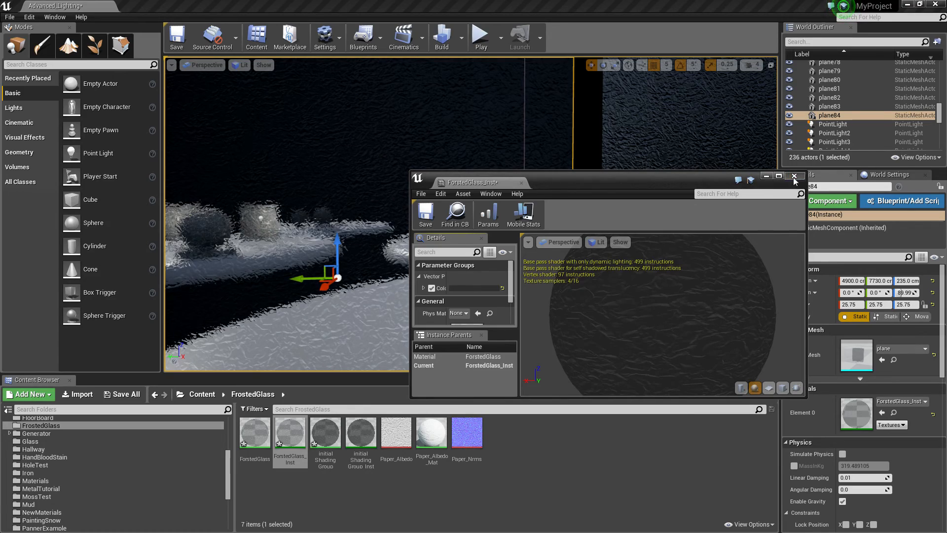
{"action": "left_click", "coordinate": [795, 175]}
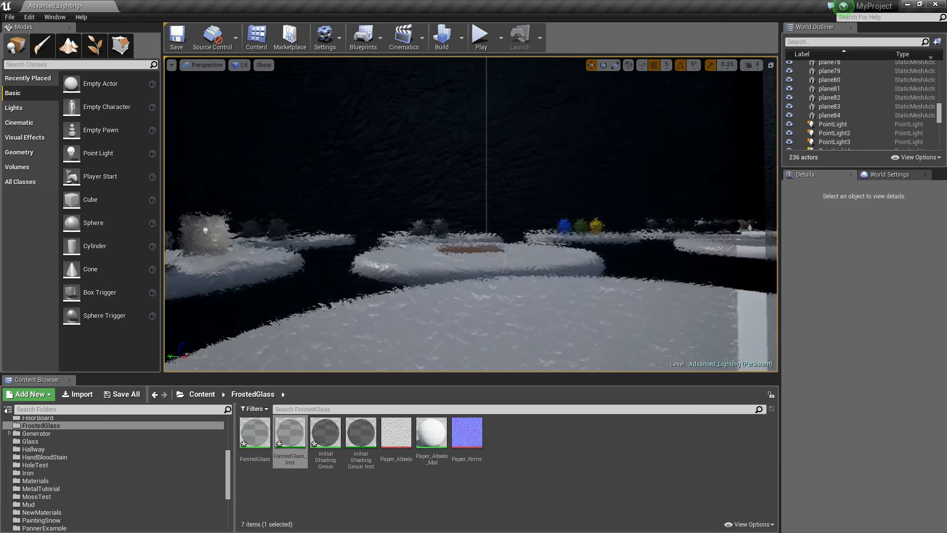